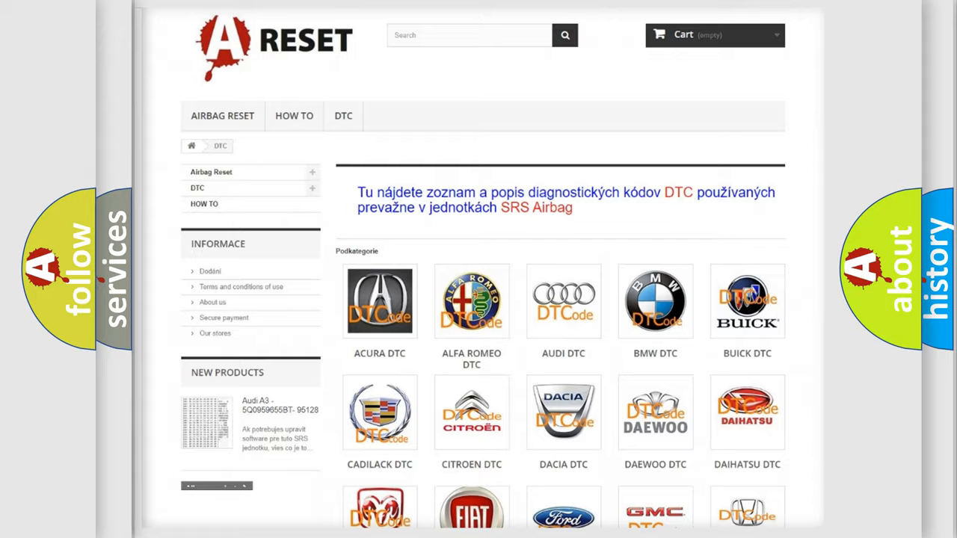
# Step: Open the FIAT DTC logo from the brand grid and browse the Fiat trouble code list
pyautogui.scroll(-3)
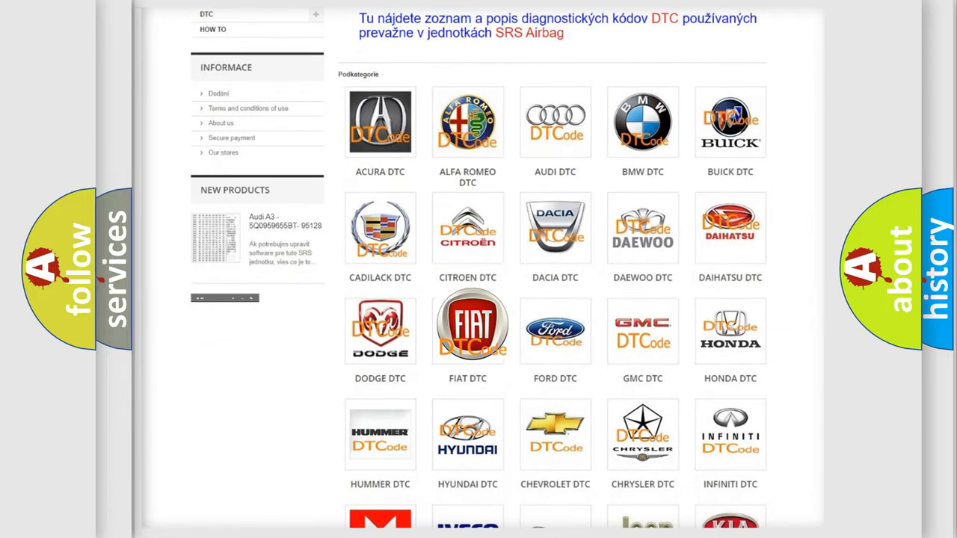
pyautogui.click(467, 325)
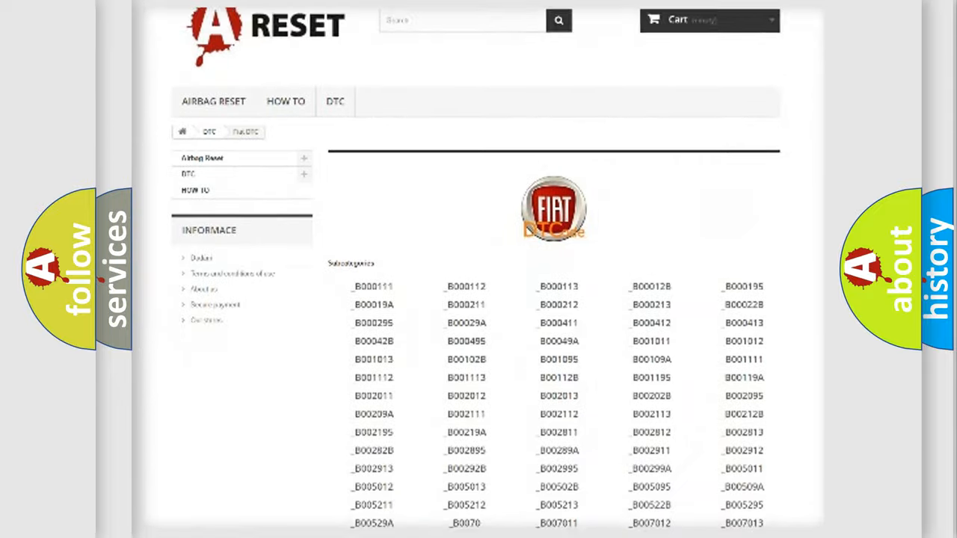
pyautogui.scroll(-3)
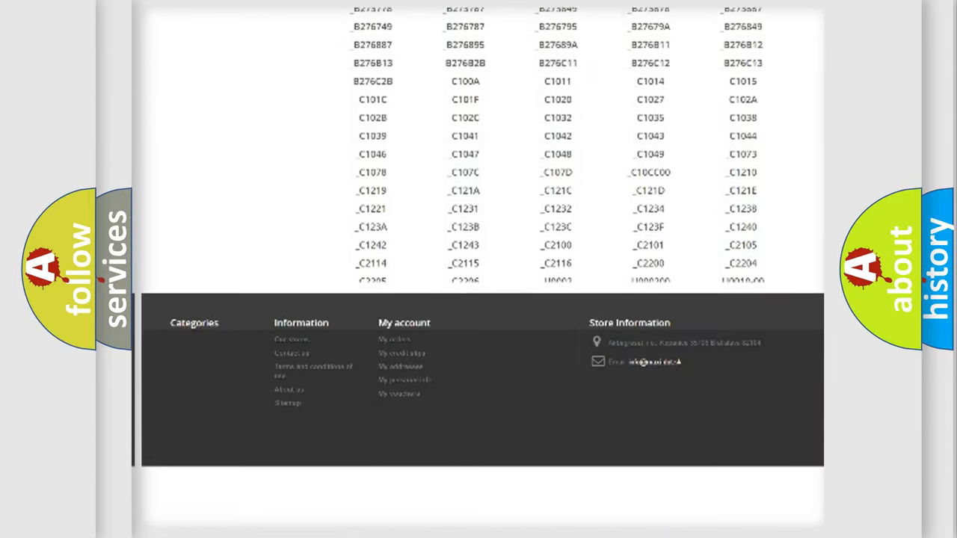
pyautogui.scroll(-3)
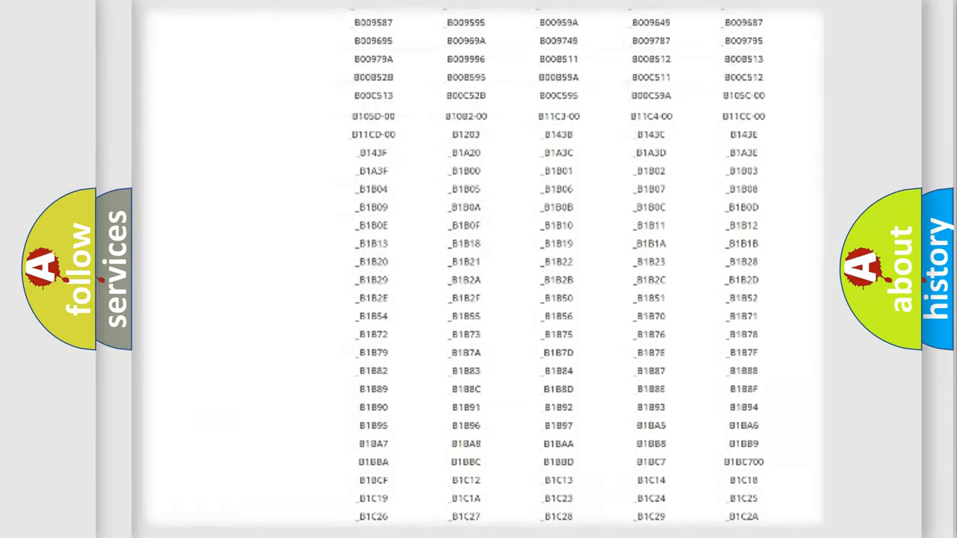